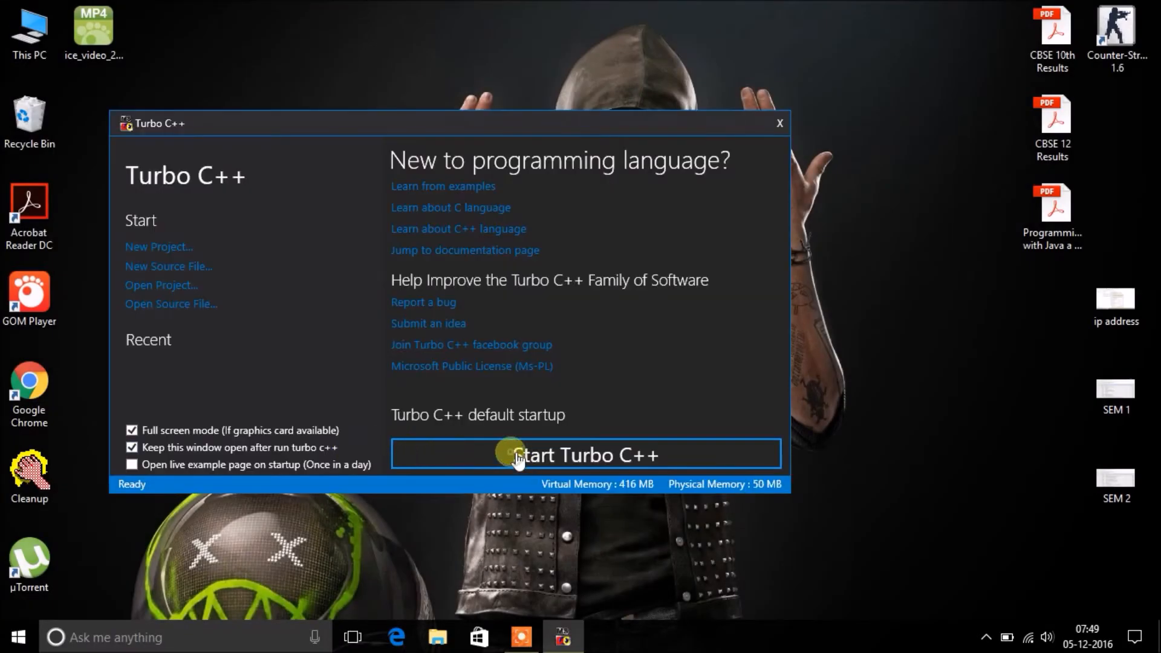
# Step: Start the full Turbo C++ IDE from the launcher so an empty NEW.C editor appears
pyautogui.click(585, 454)
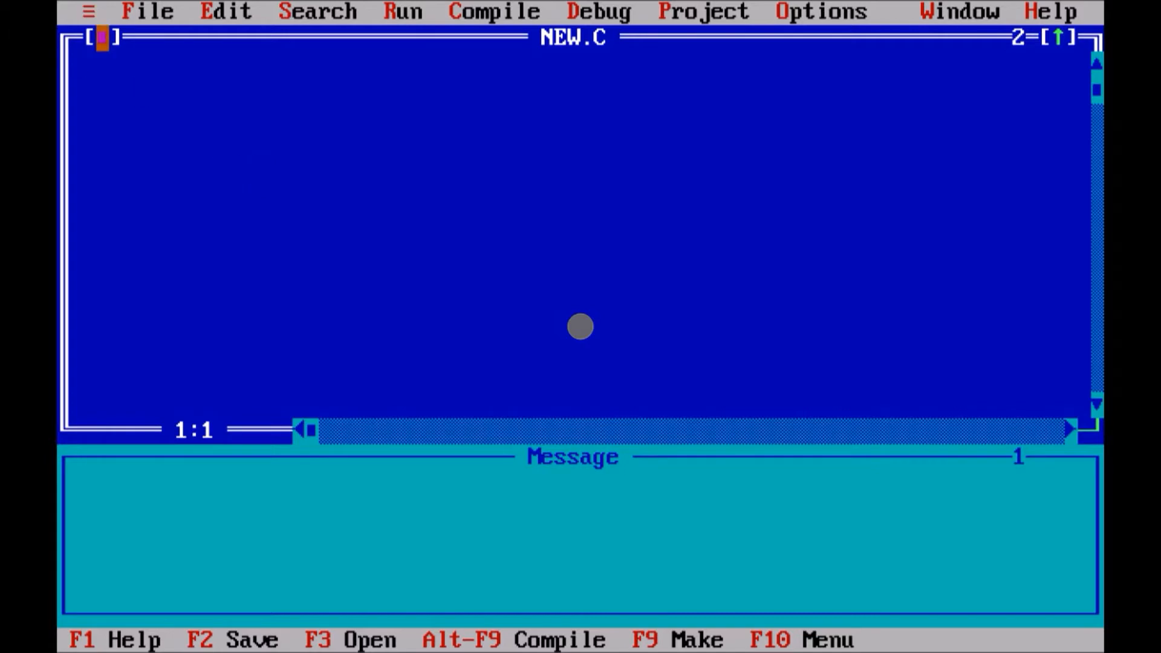
# Step: Create a fresh blank source file NONAME00.CPP via File > New
pyautogui.click(147, 12)
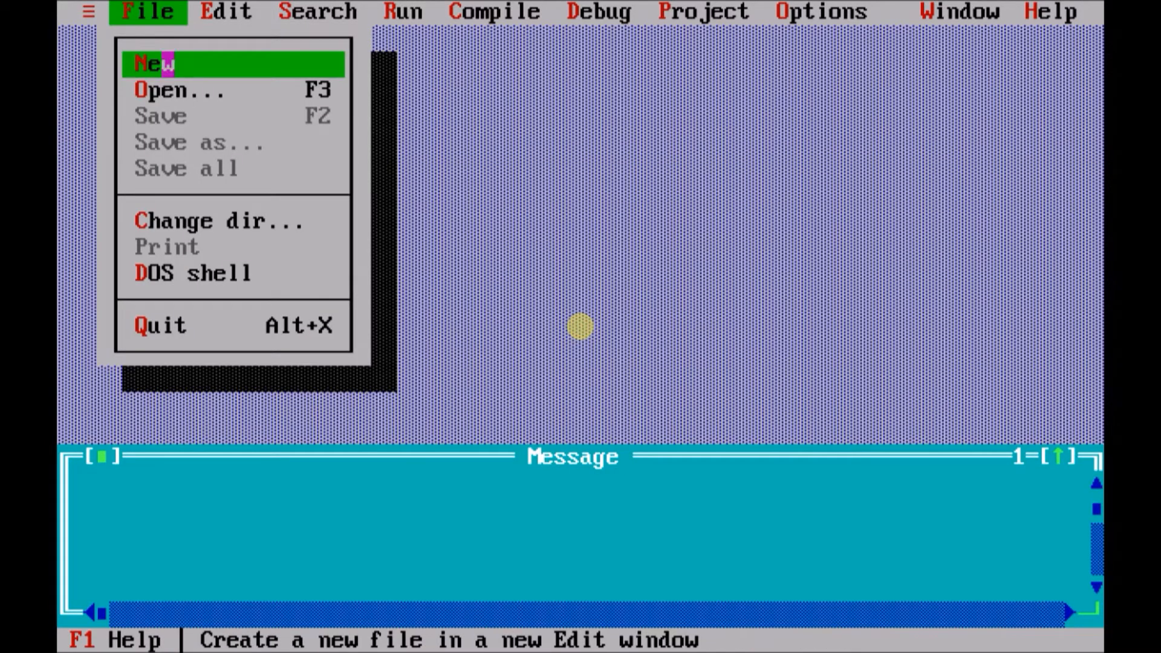
pyautogui.click(178, 90)
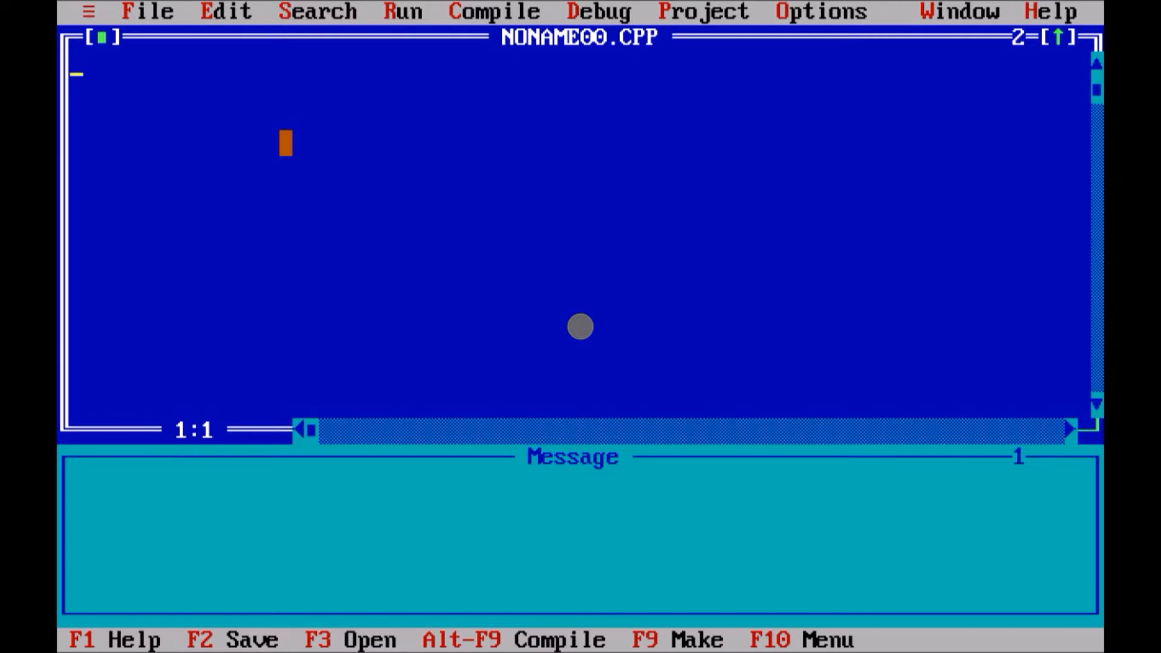
# Step: Write the #include<iostream.h> and #include<conio.h> header lines
pyautogui.write('#include<i')
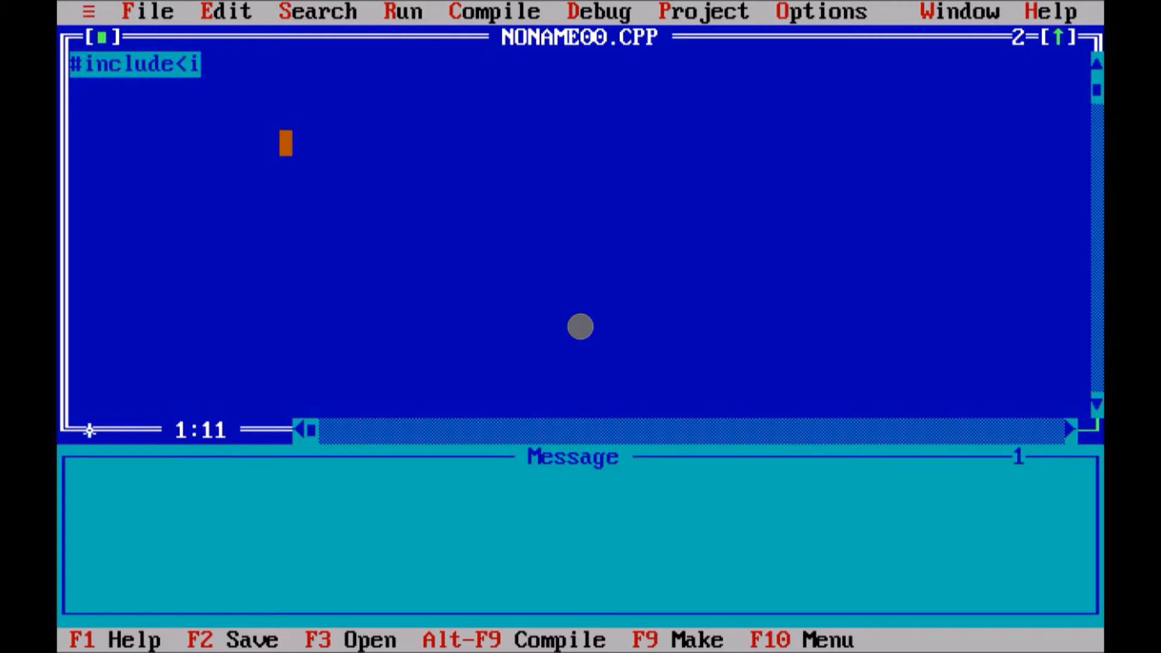
pyautogui.write('ostre')
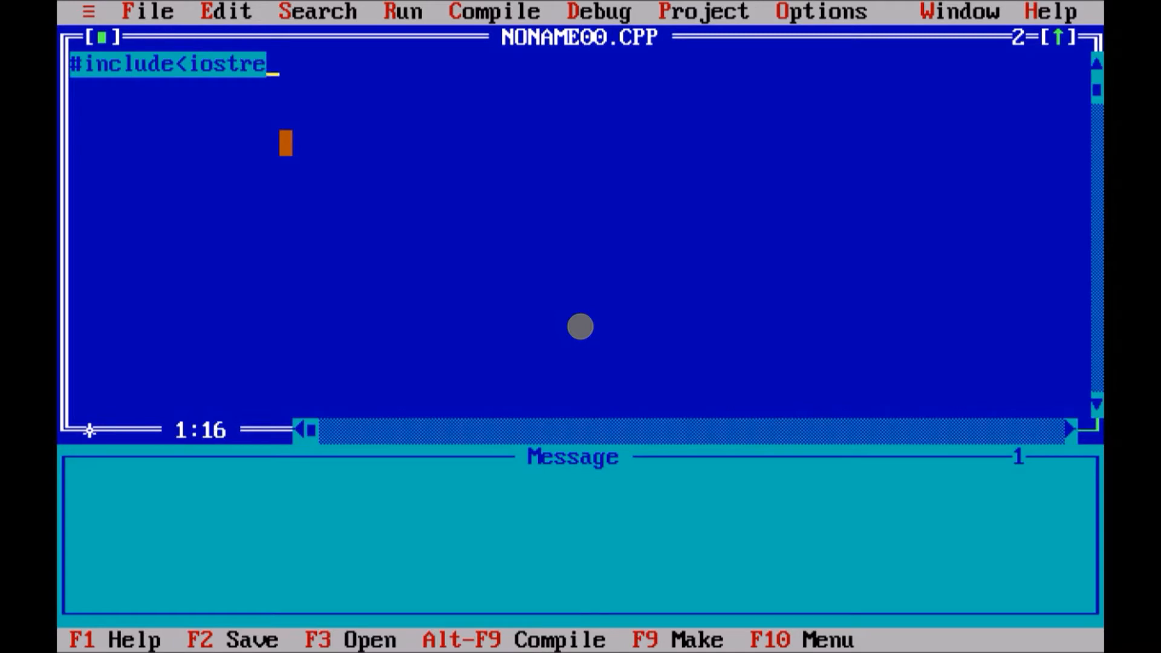
pyautogui.write('am.h>')
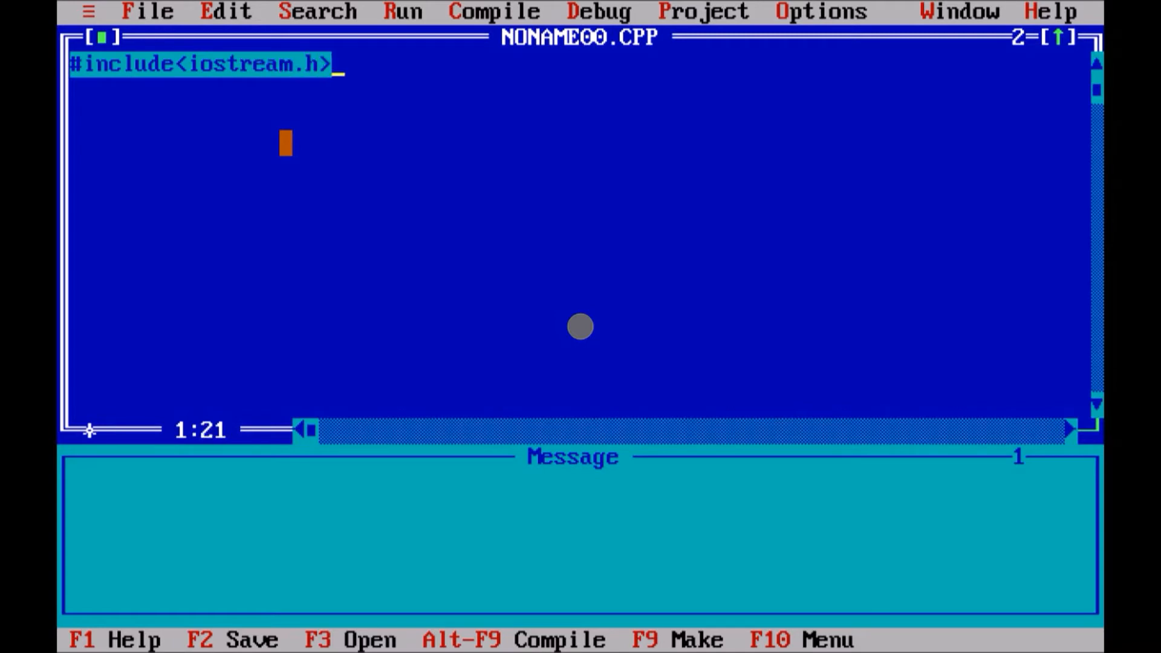
pyautogui.write('#i')
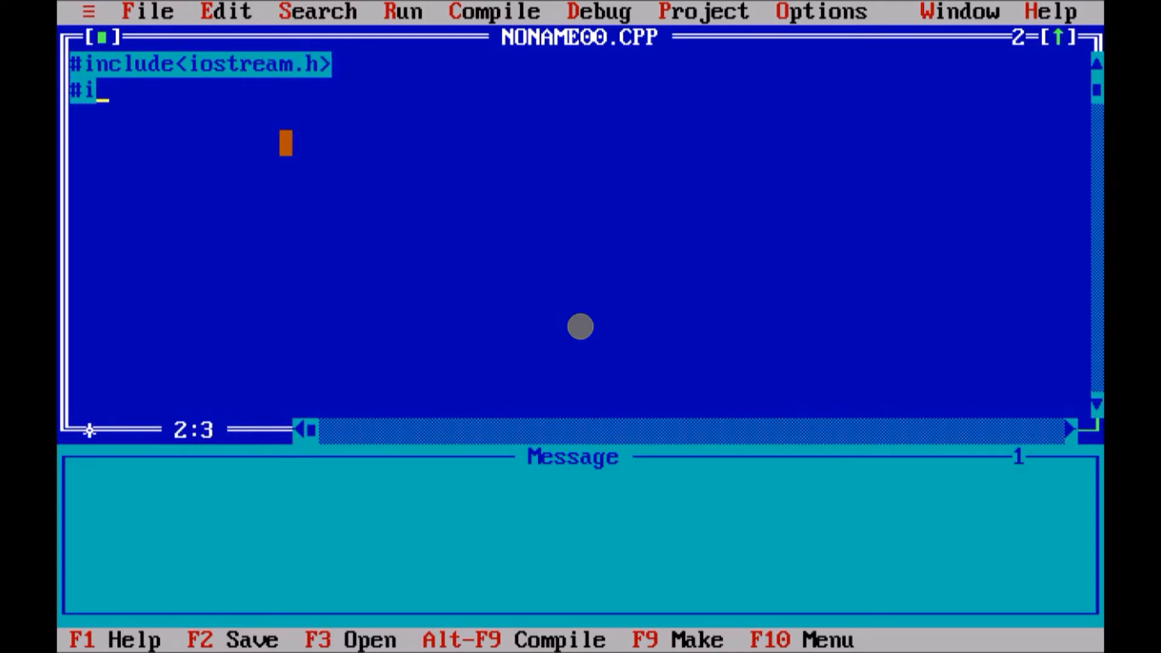
pyautogui.write('nclude')
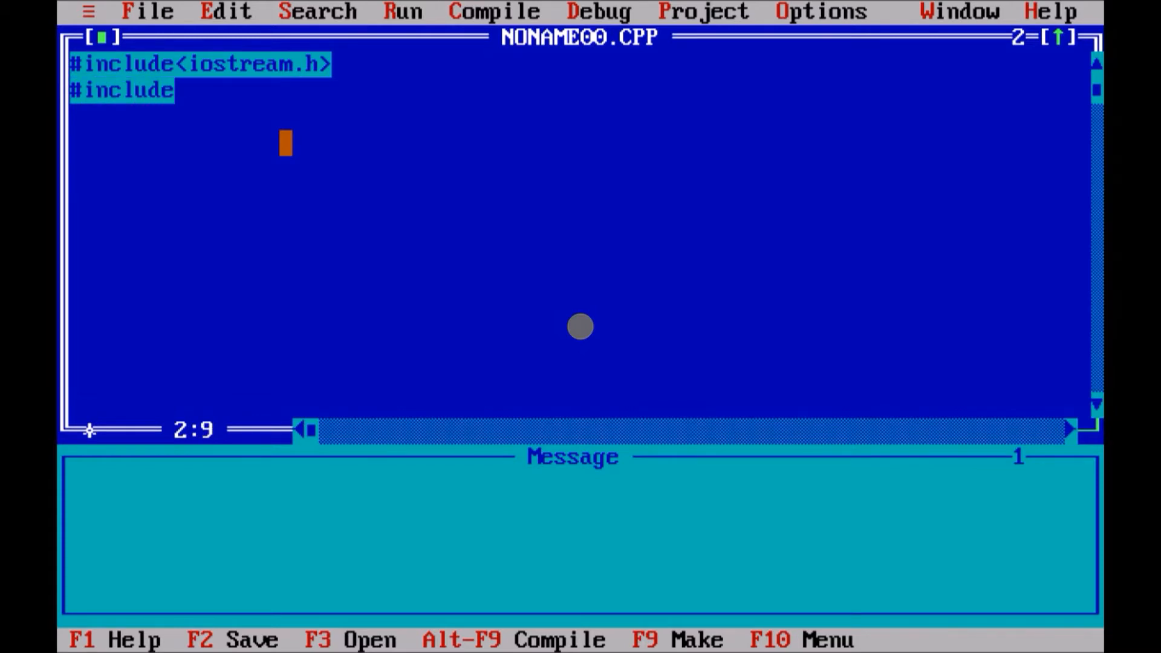
pyautogui.write('<conio.')
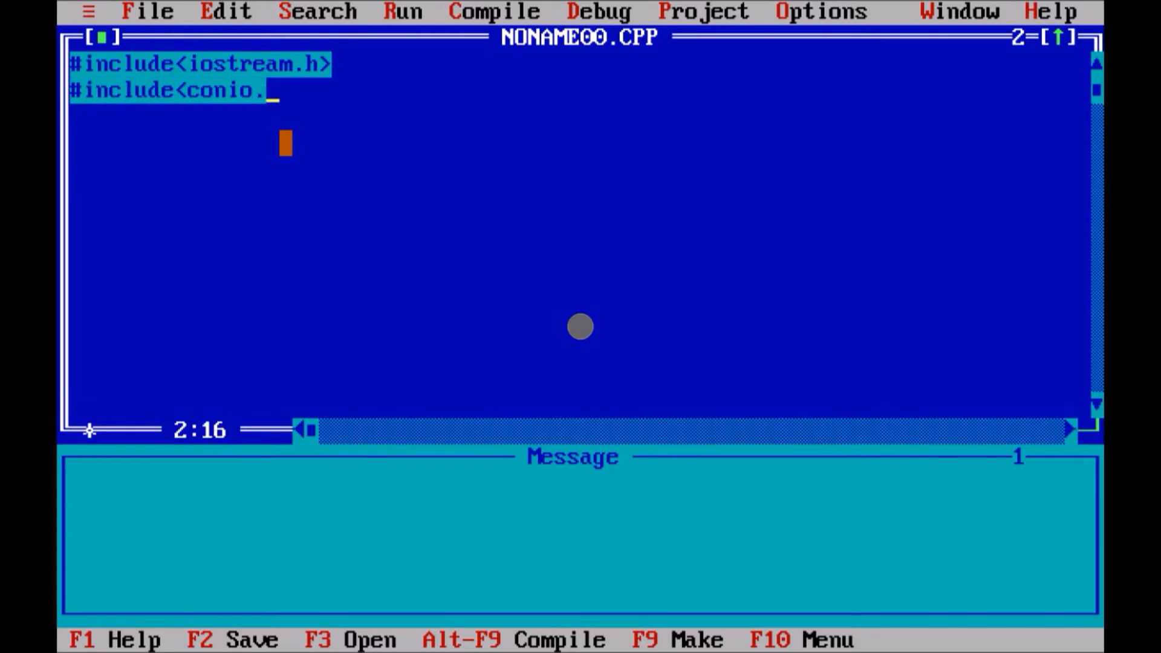
pyautogui.write('h>')
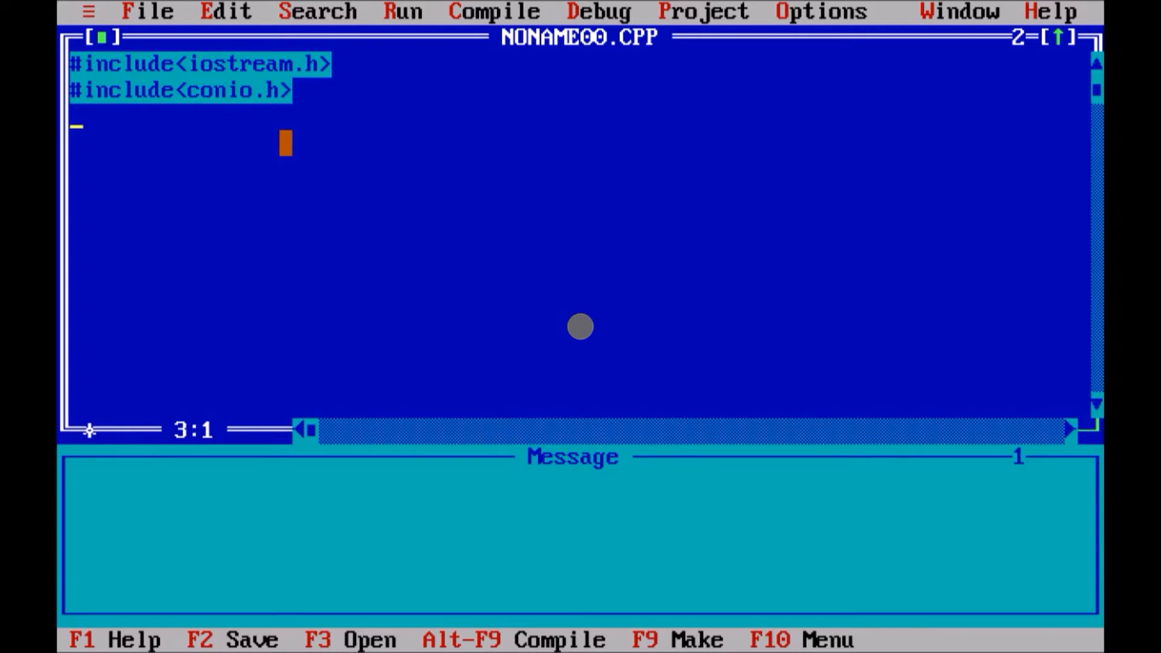
# Step: Add the void main() header followed by an opening brace
pyautogui.write('void main')
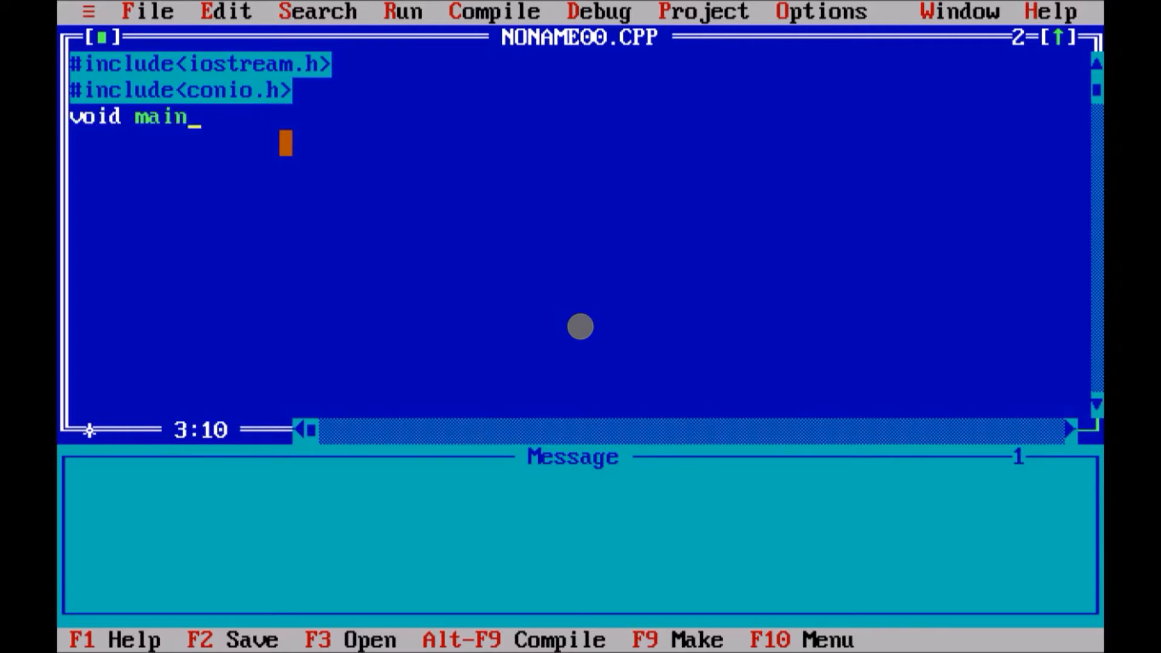
pyautogui.write('()')
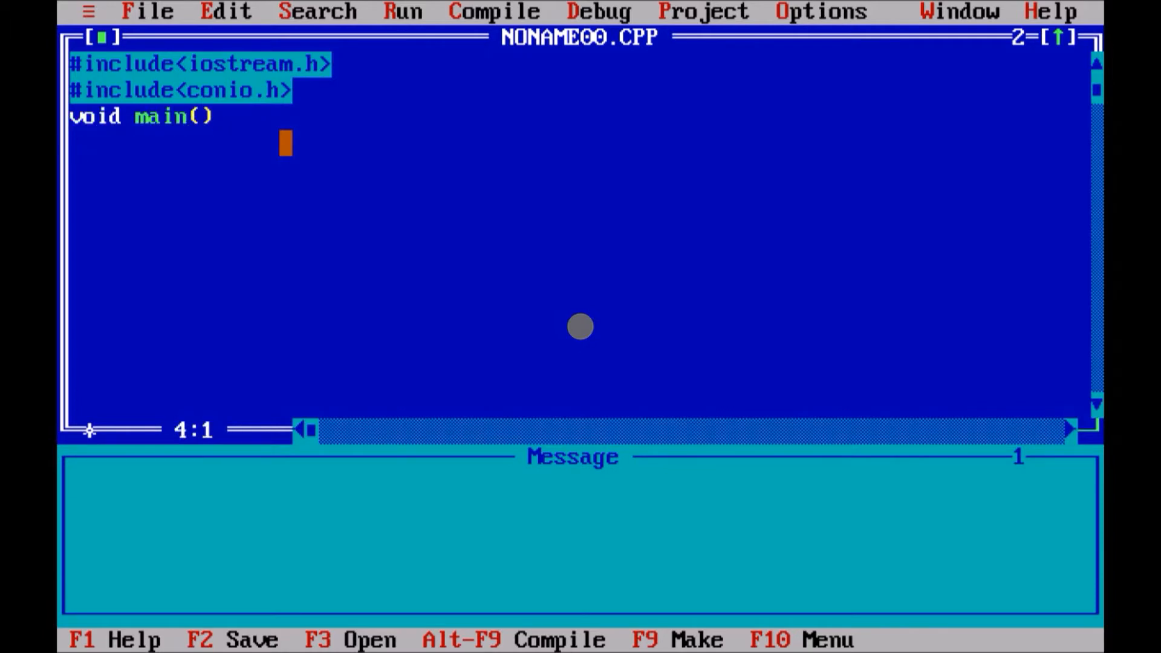
pyautogui.write('{')
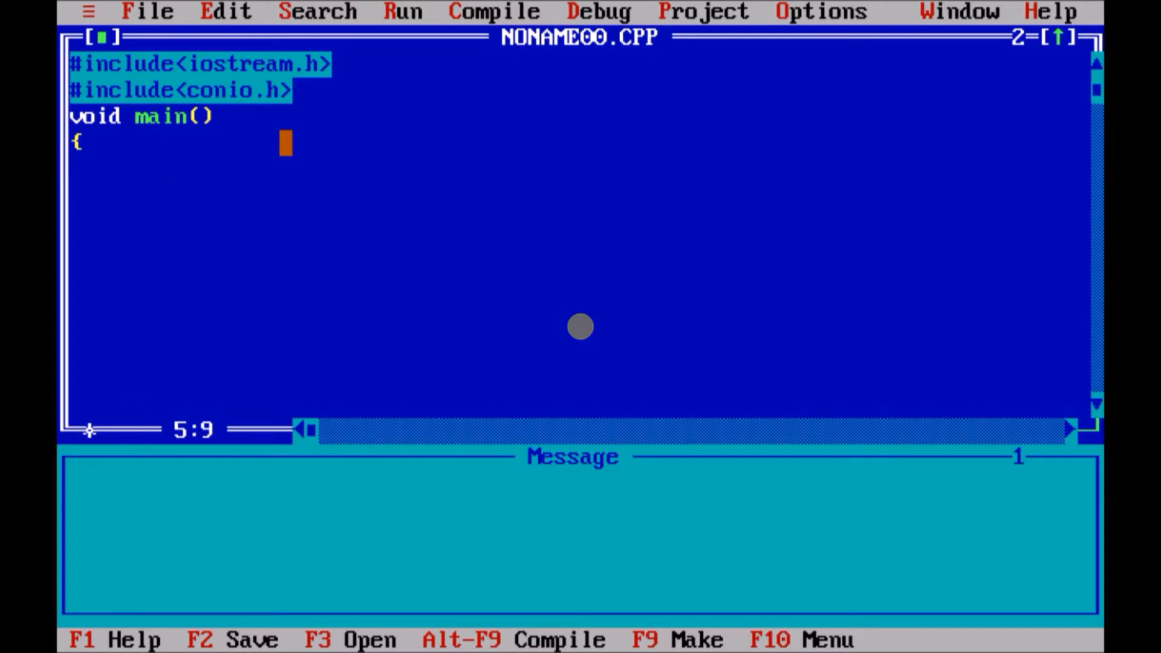
# Step: Write cout<<"HELLO WORLD"; inside main and close the function with a brace
pyautogui.write('_')
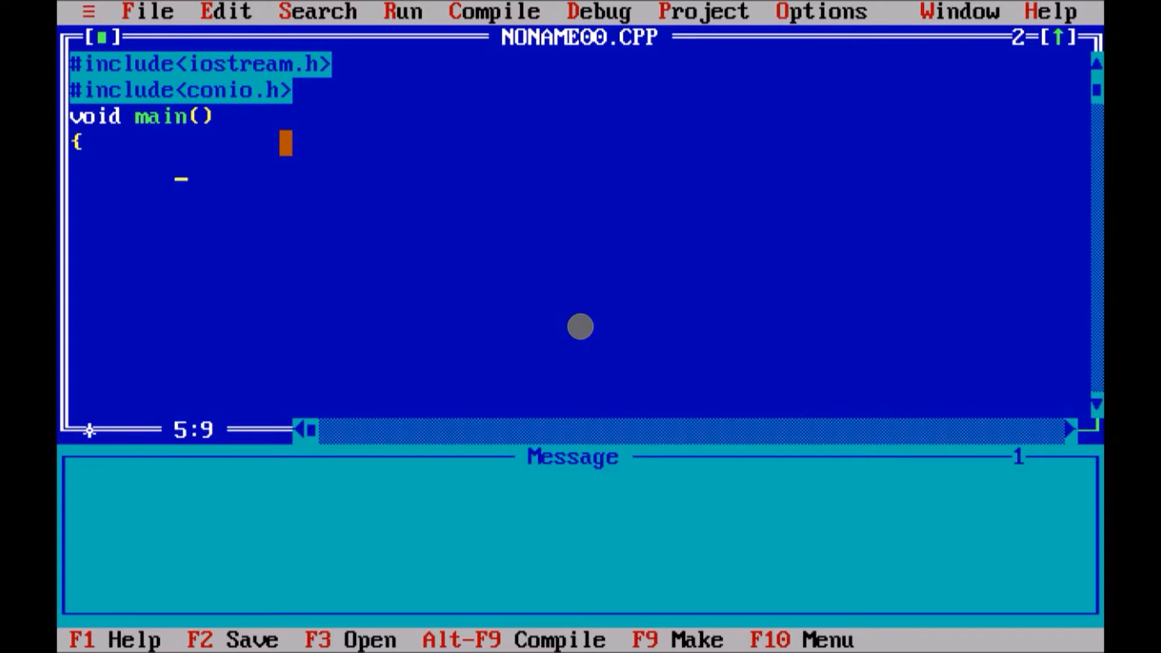
pyautogui.write('cou')
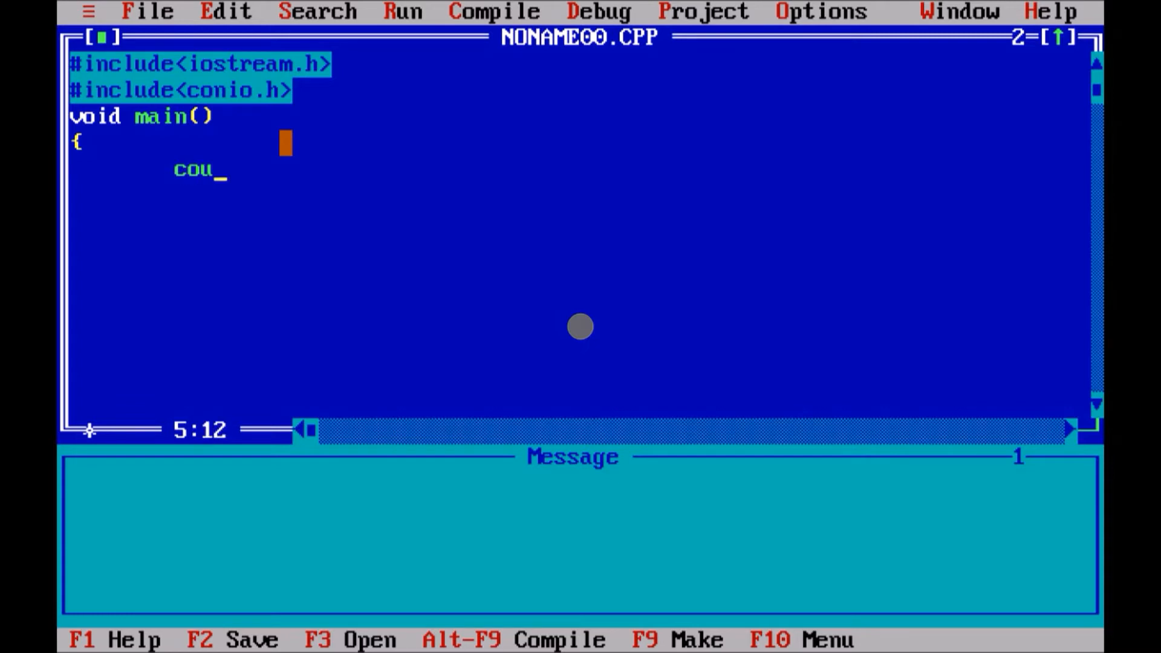
pyautogui.write('t<<')
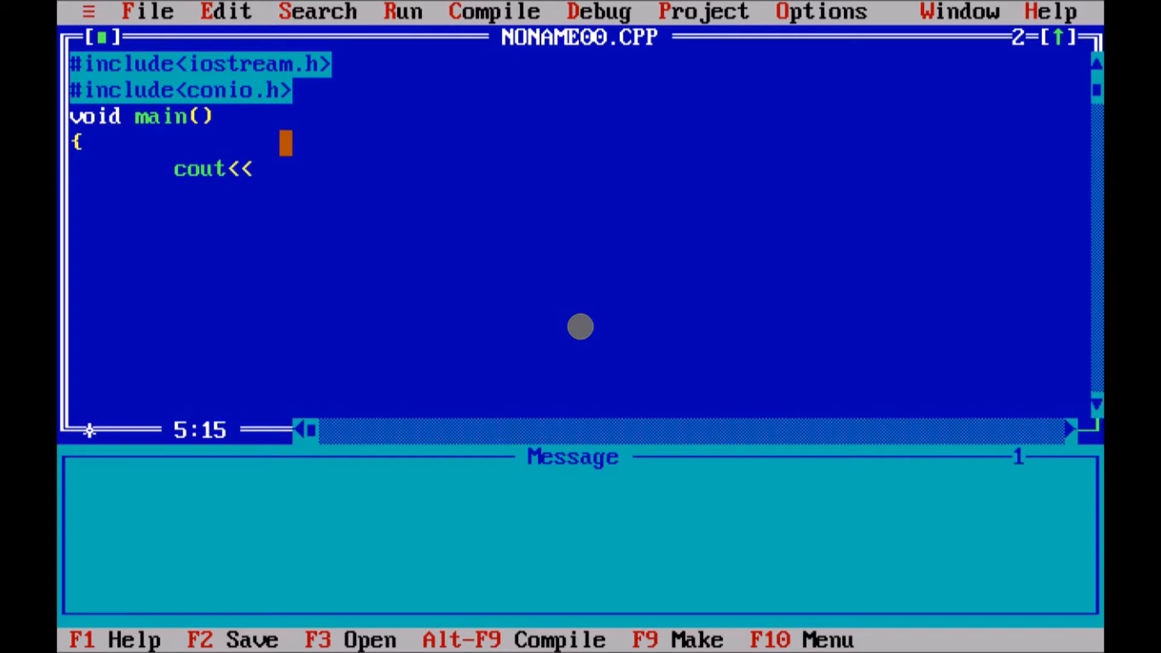
pyautogui.write('""')
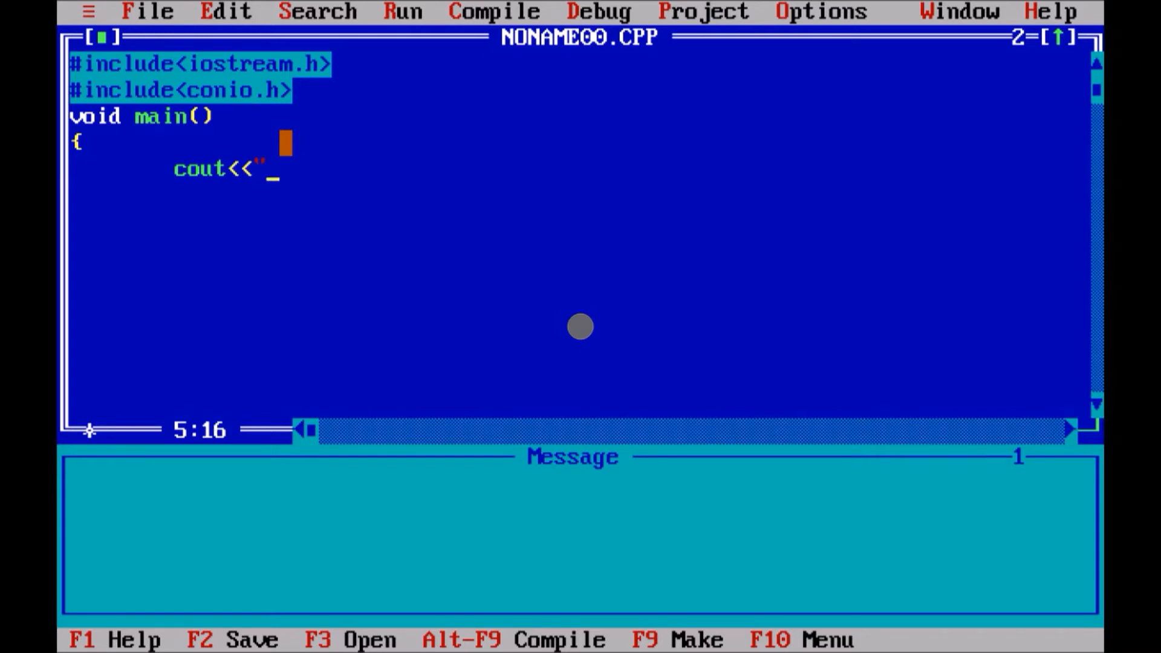
pyautogui.write('HELLO WORLD')
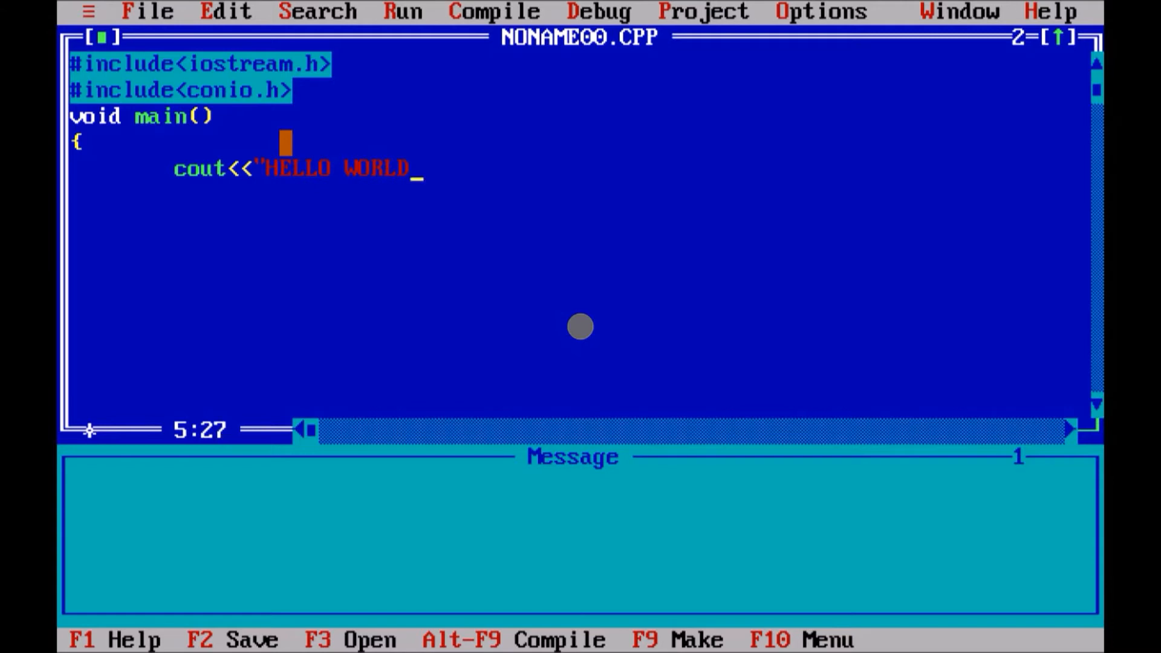
pyautogui.write('";')
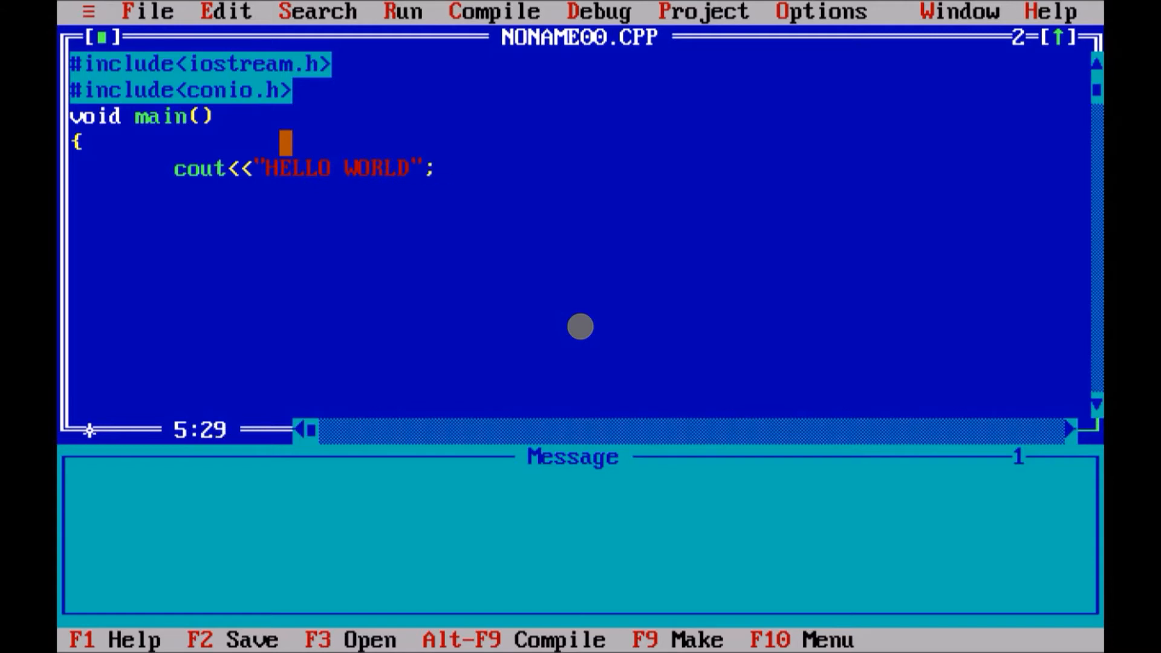
pyautogui.press('Enter')
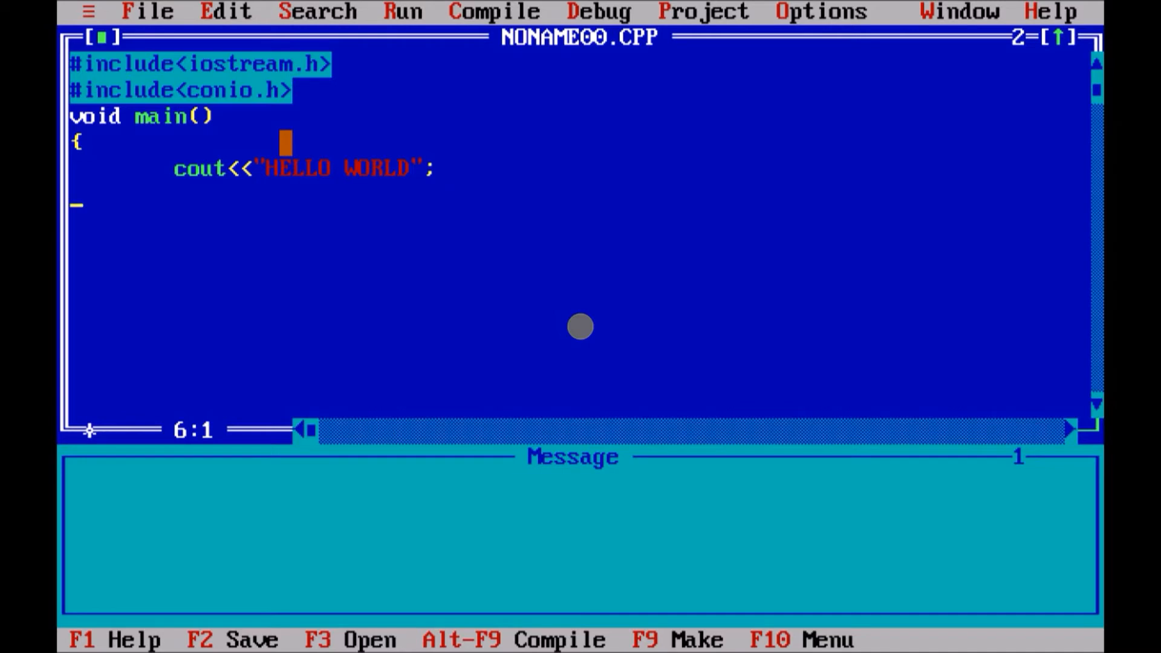
pyautogui.write('}')
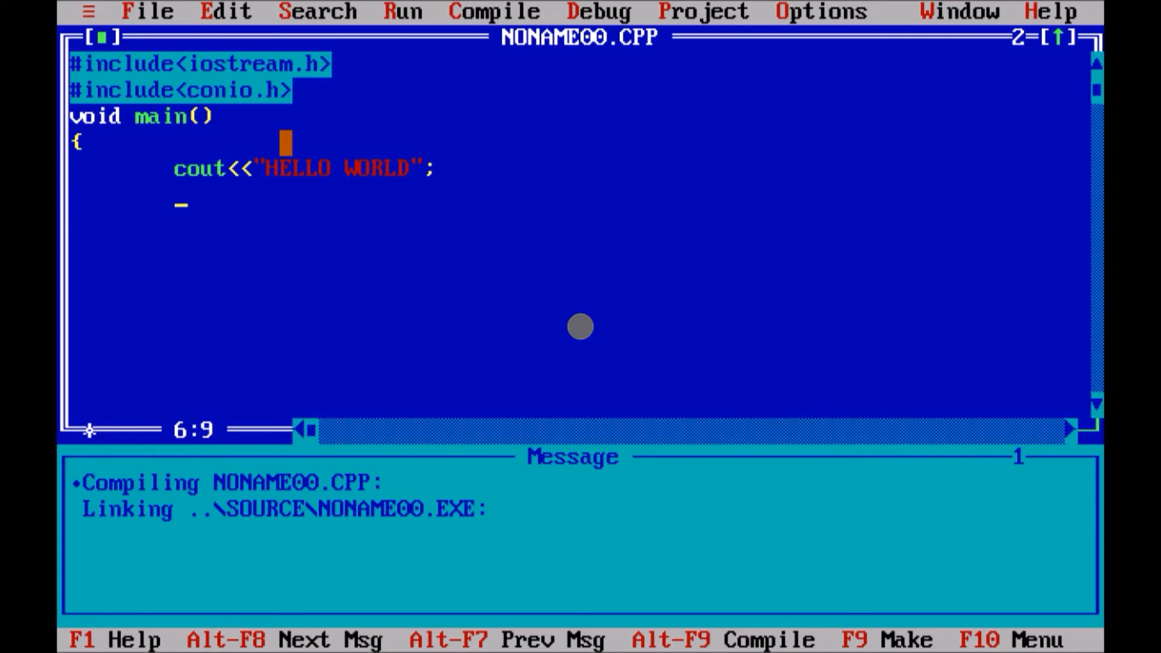
pyautogui.write('GETCH(')
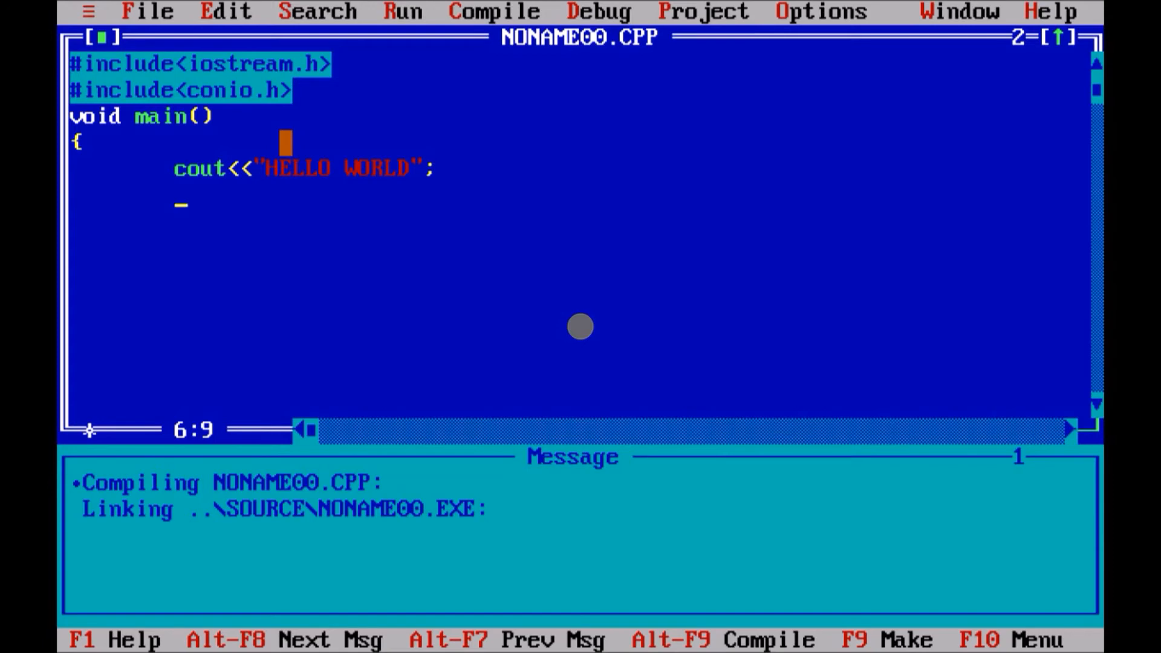
pyautogui.write('getch')
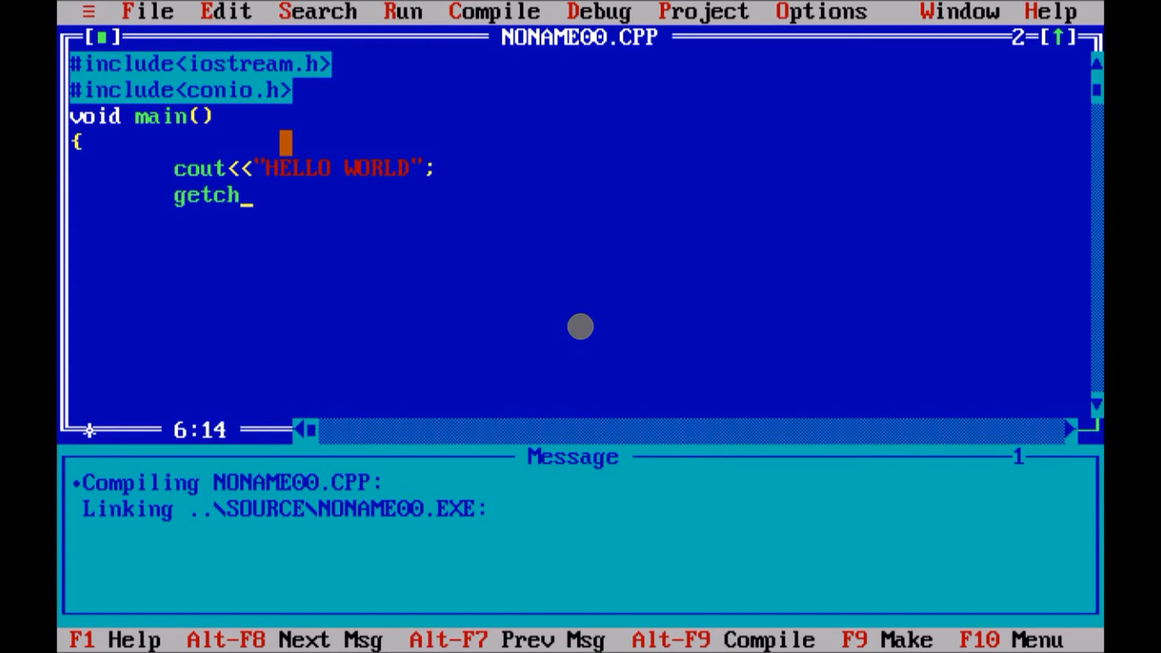
pyautogui.write('();')
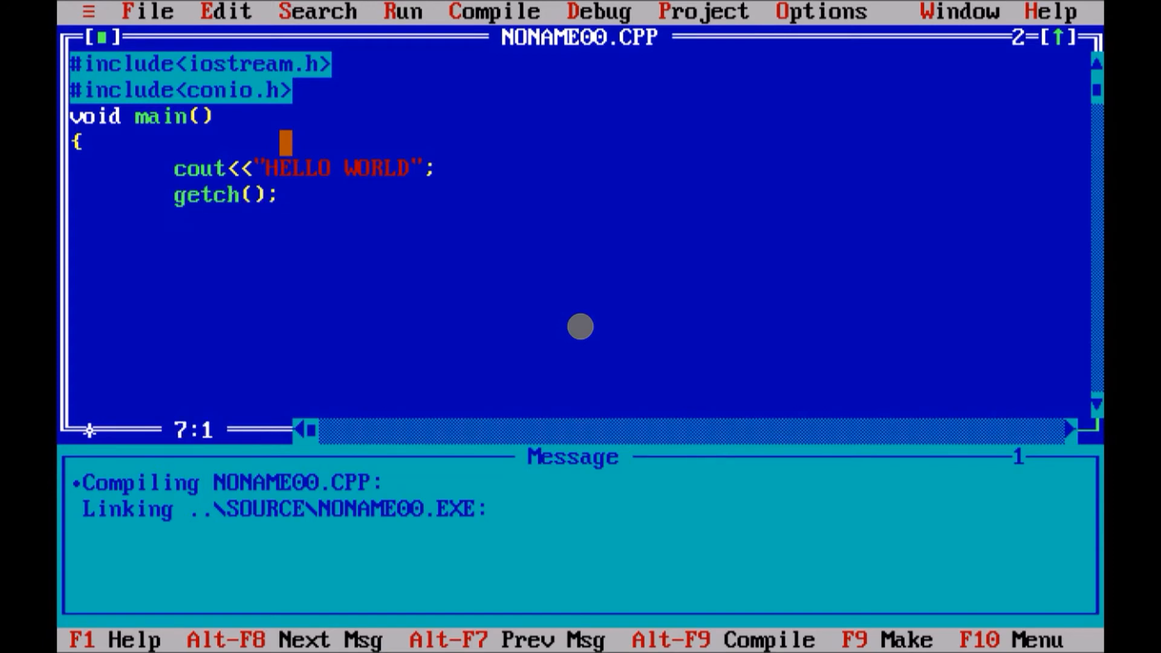
pyautogui.write('}')
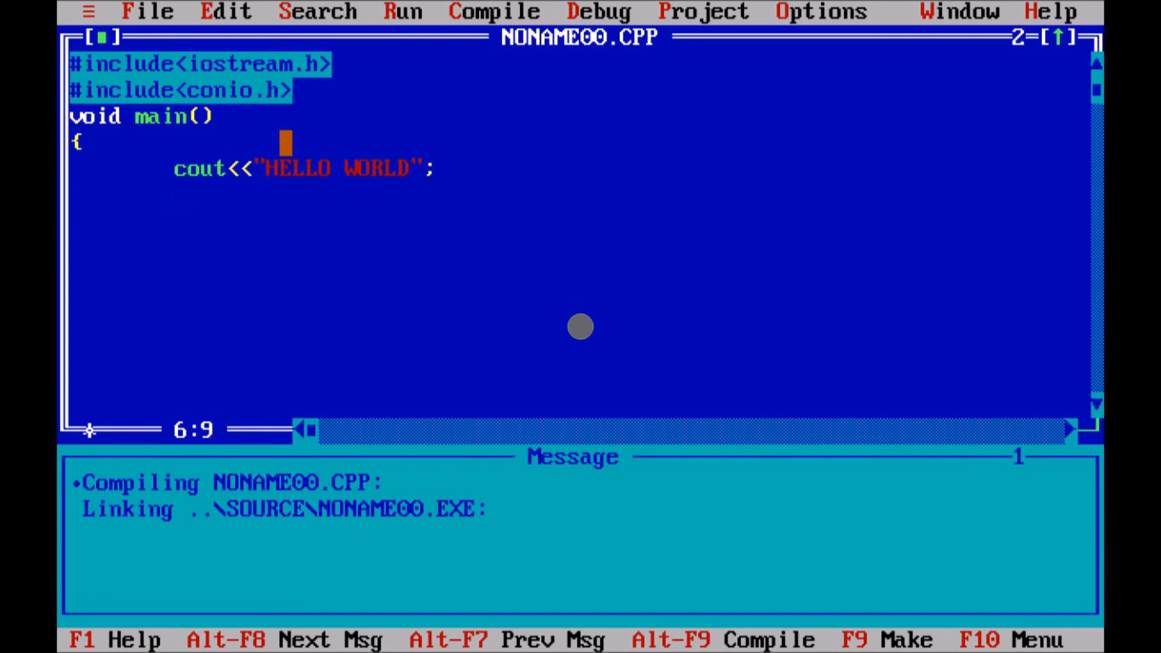
pyautogui.press('Home')
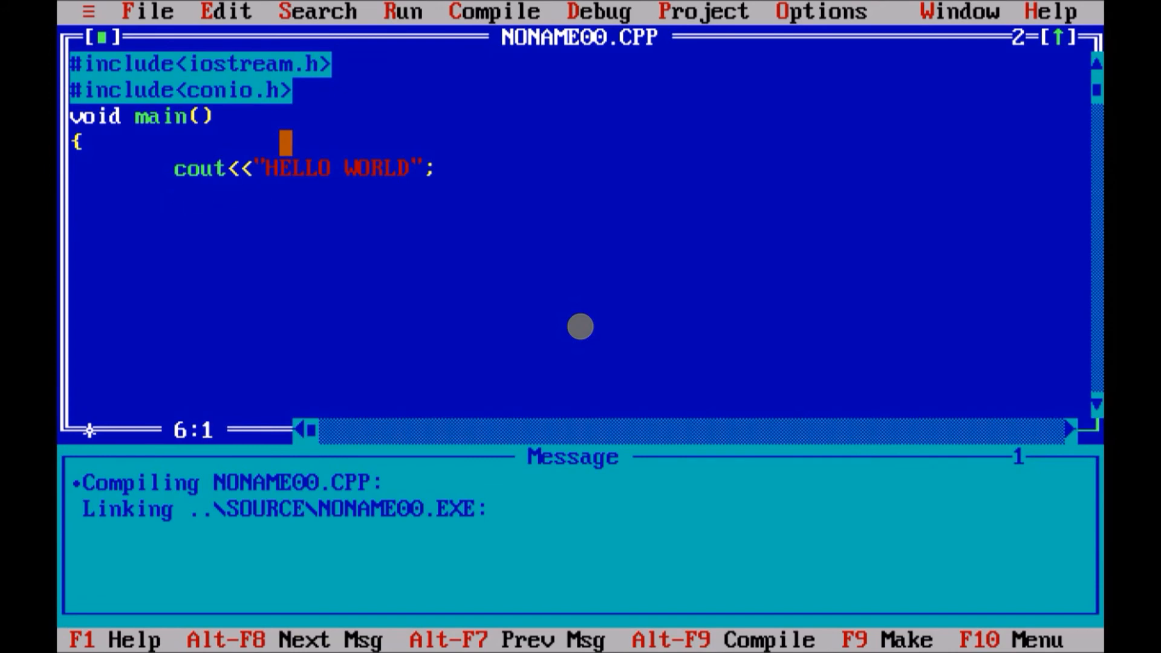
pyautogui.write('}')
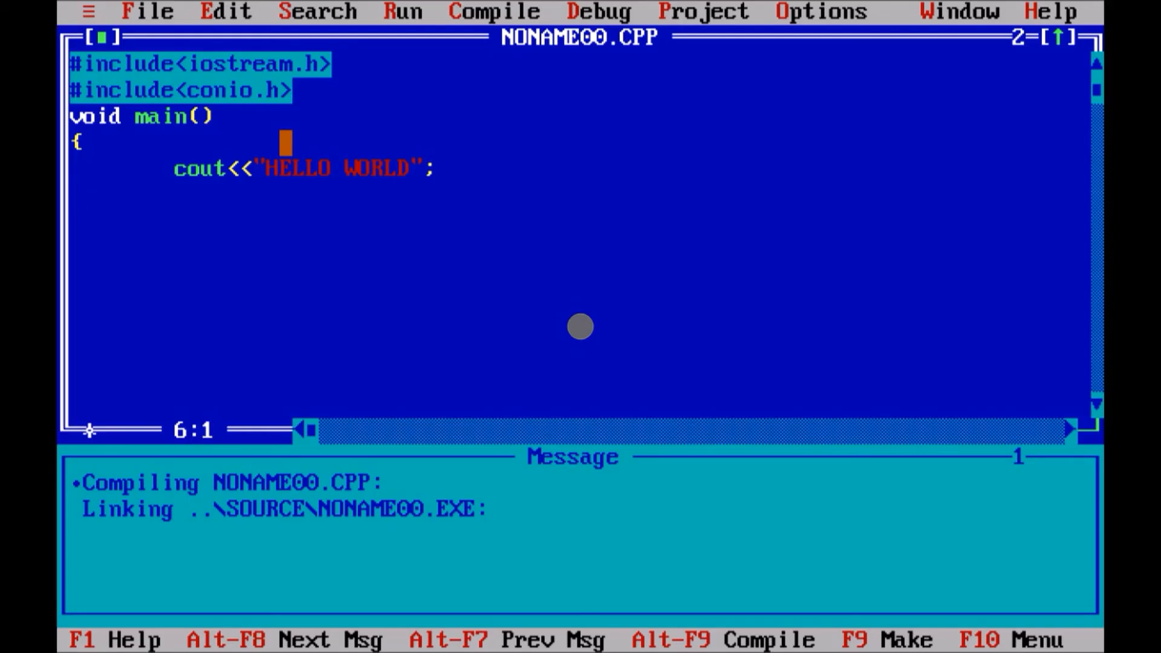
# Step: Write getch(); beneath the HELLO WORLD cout line to wait for a keypress
pyautogui.write('get')
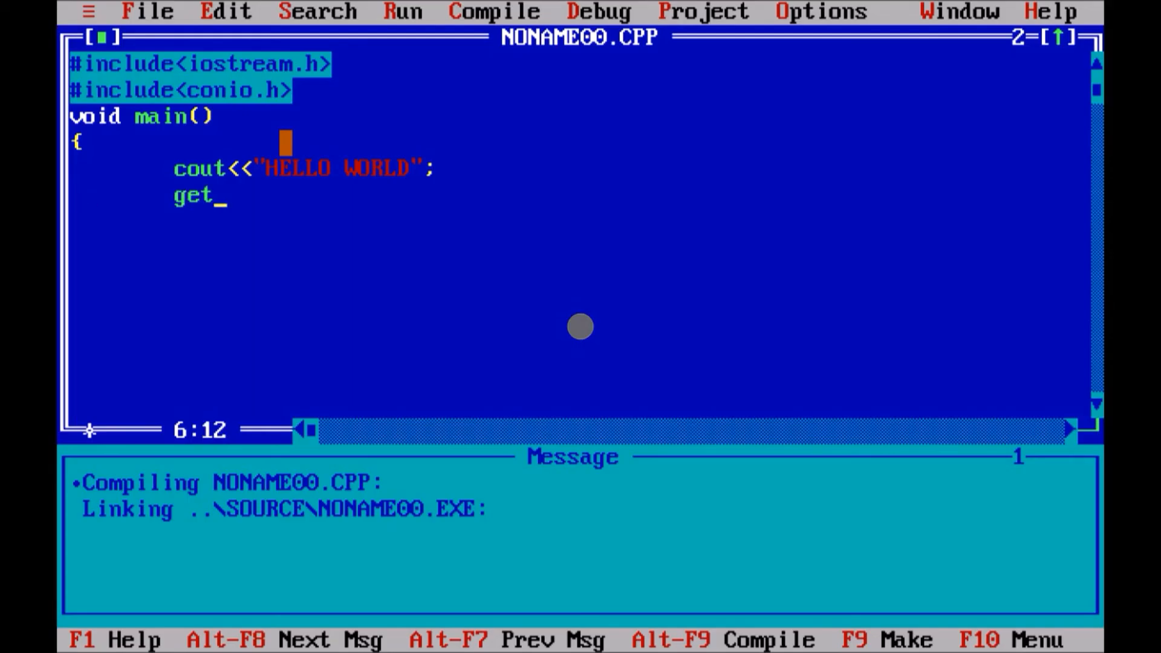
pyautogui.write('ch()')
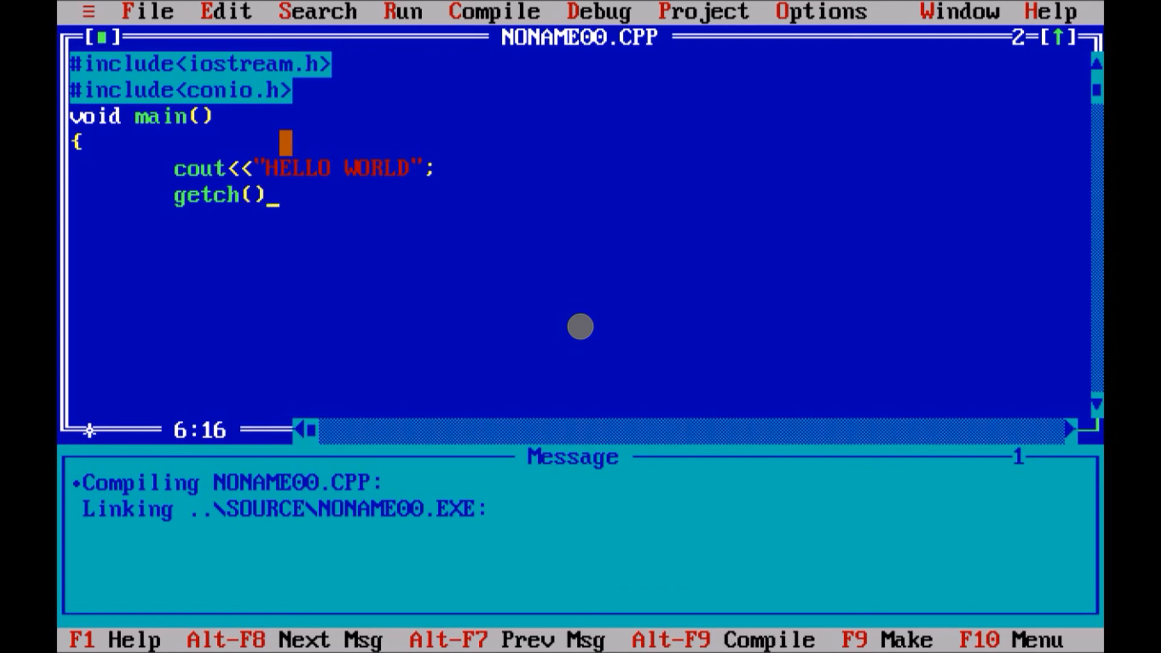
pyautogui.write(';')
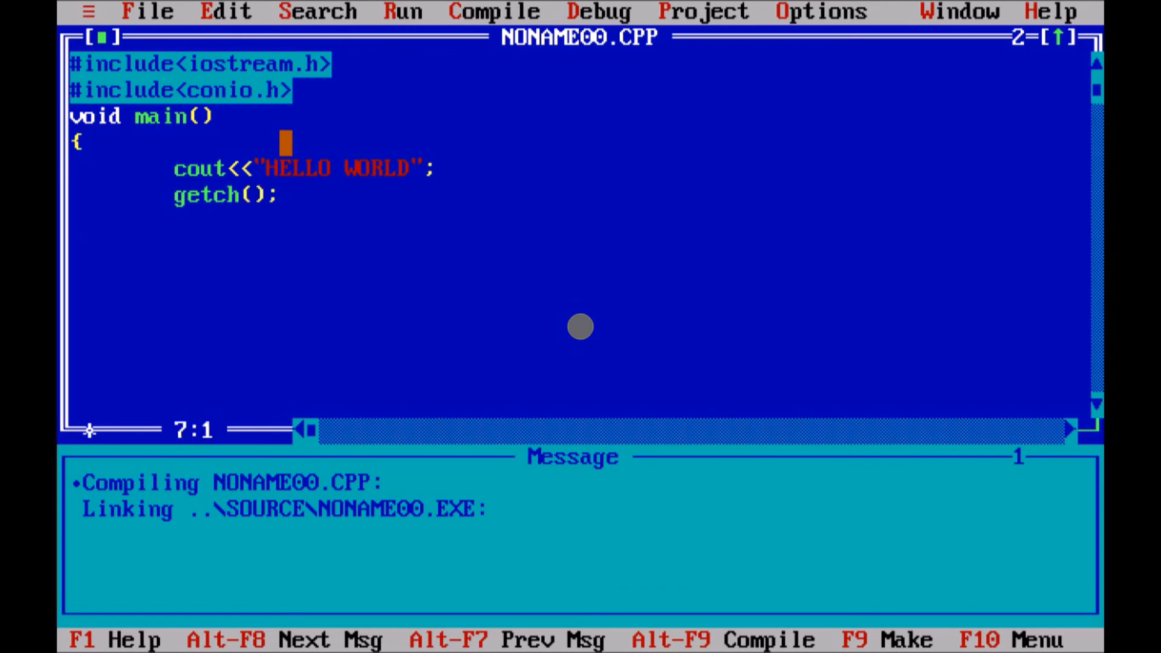